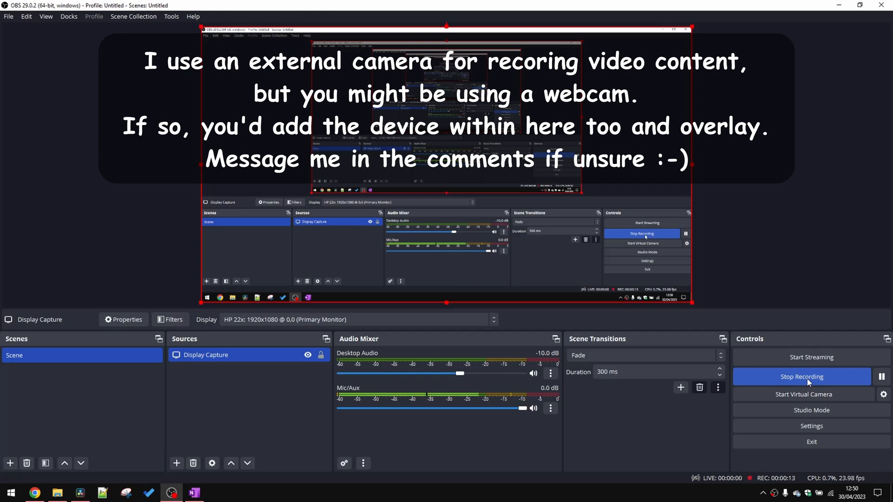
mouse_move(472, 355)
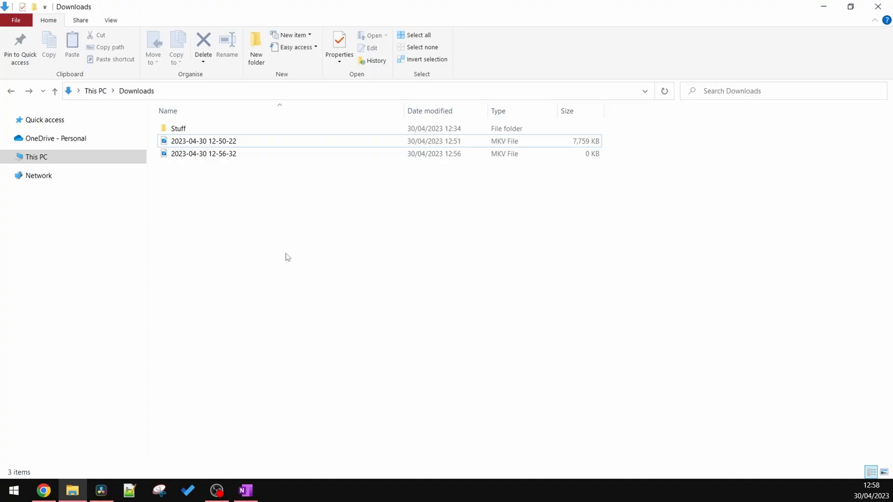
click(203, 141)
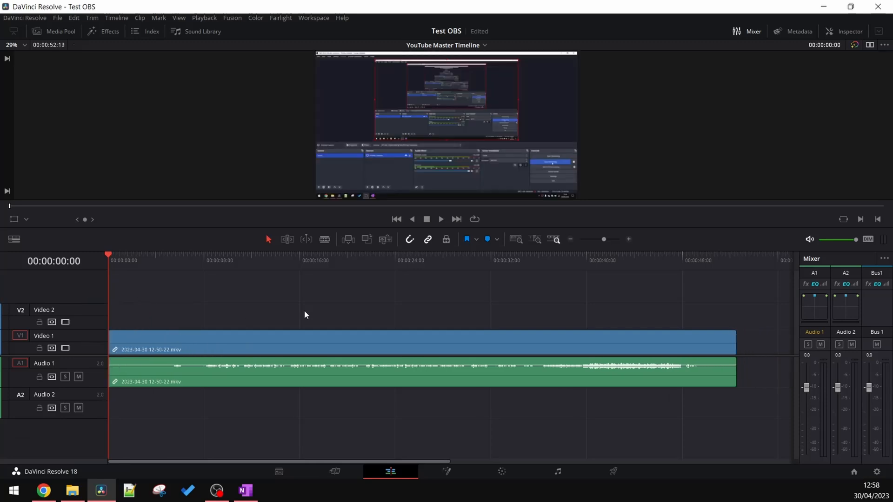
mouse_move(512, 316)
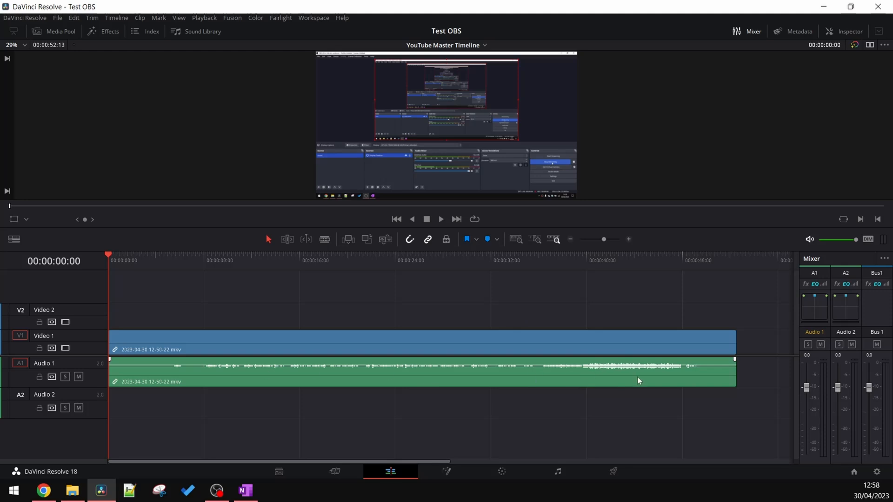
mouse_move(632, 413)
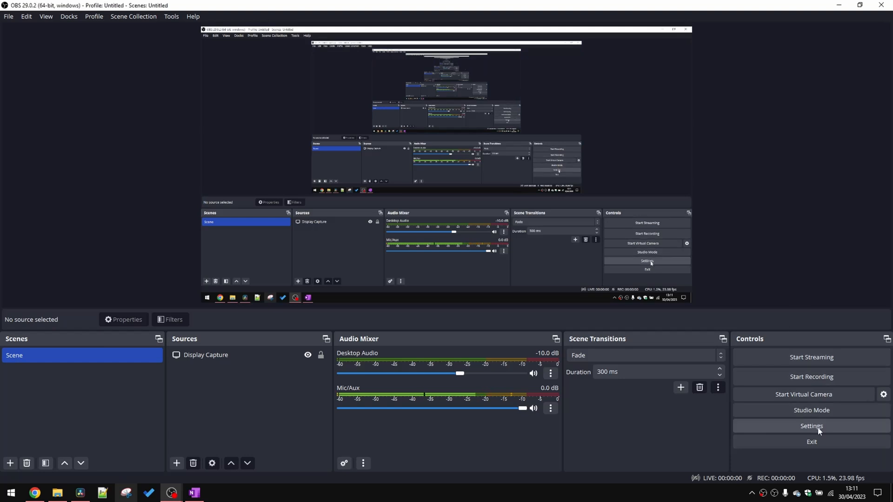
Step: Switch the Output settings to Advanced output mode
click(812, 426)
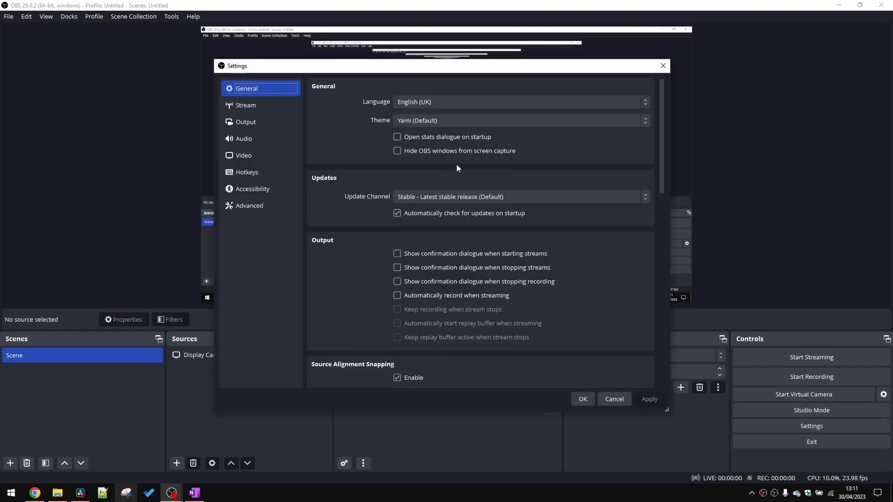
click(246, 122)
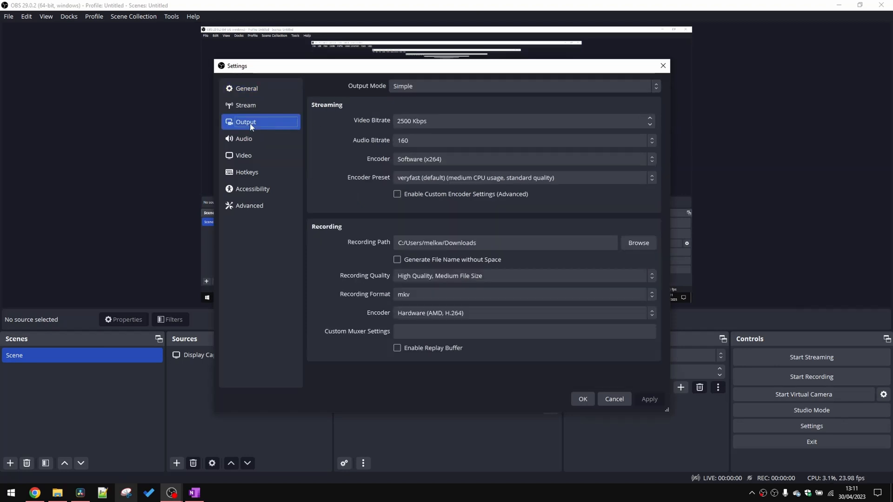
mouse_move(369, 99)
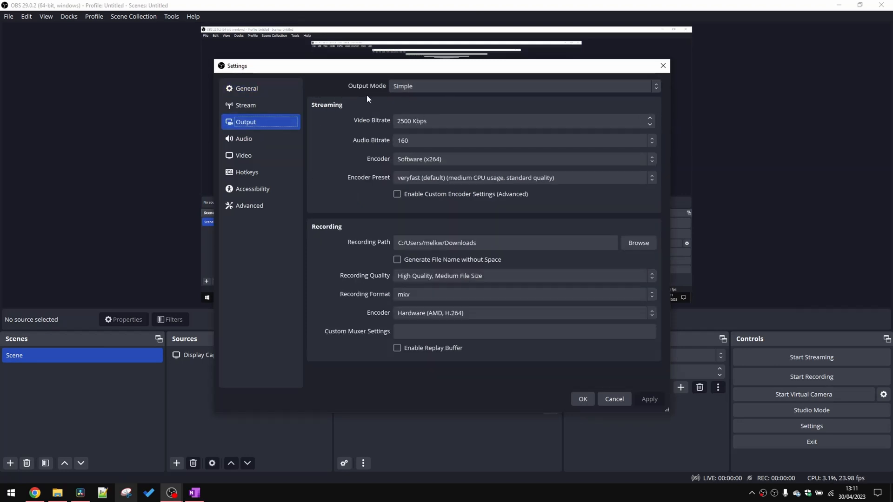
click(523, 86)
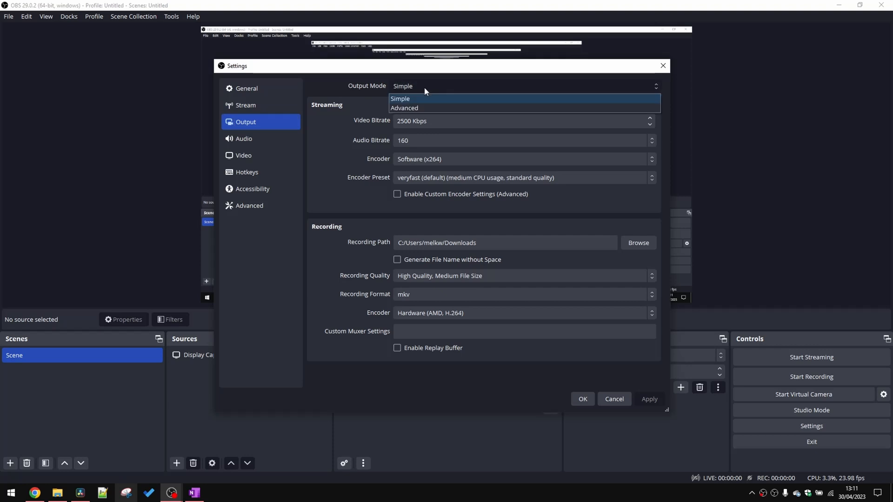
click(403, 108)
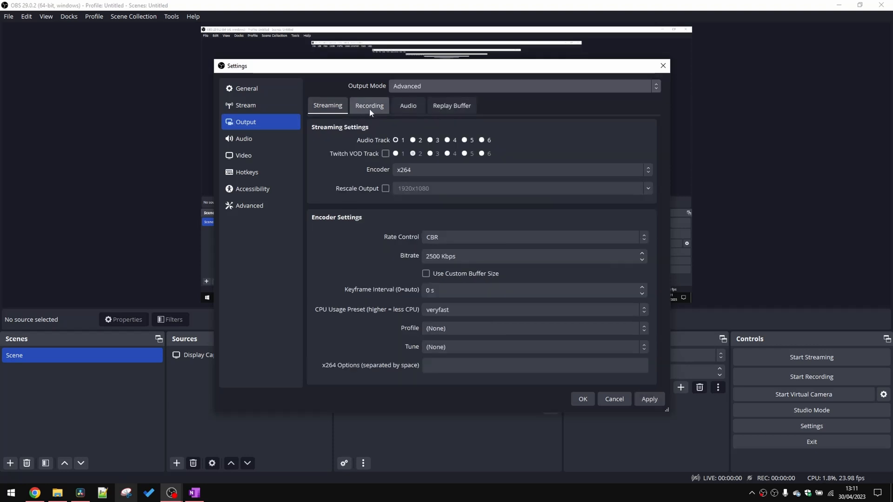
Step: Restrict recording to audio tracks 1 and 2 by unticking the extra tracks, and apply
click(369, 105)
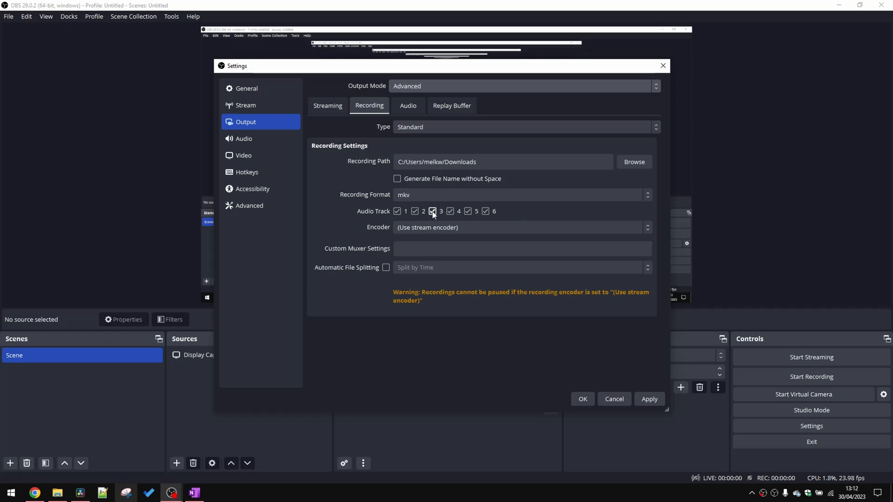
click(432, 212)
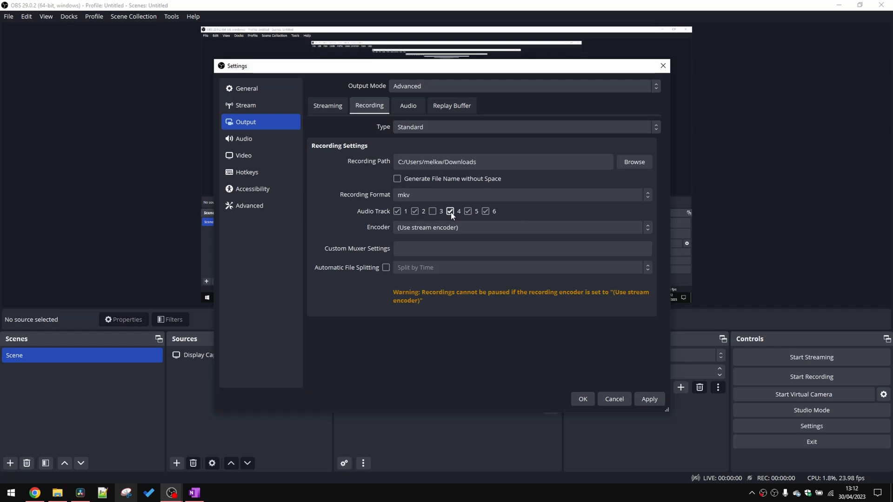
click(450, 211)
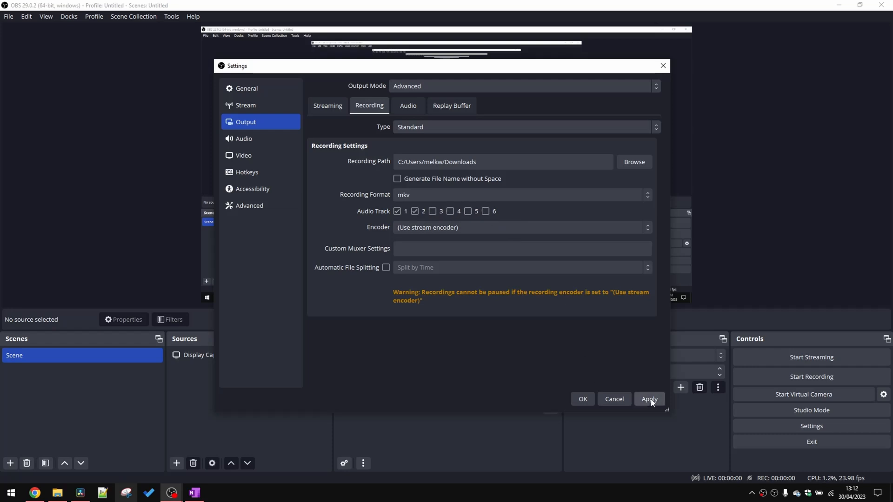
click(650, 399)
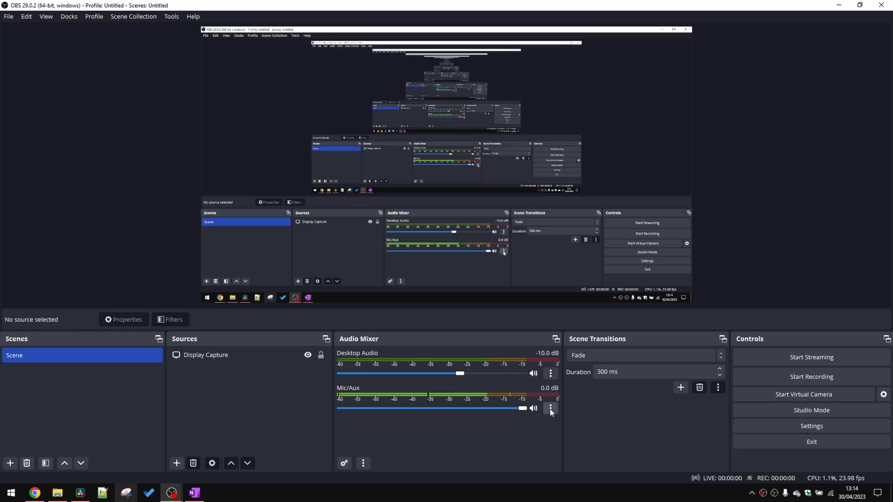
Step: In Advanced Audio Properties, keep desktop audio on track 1 only and the mic on track 2 only
click(550, 409)
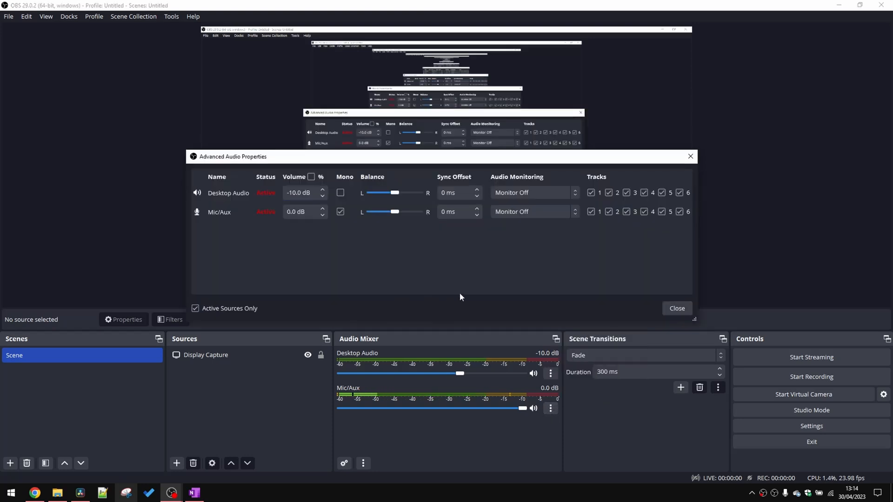
click(608, 193)
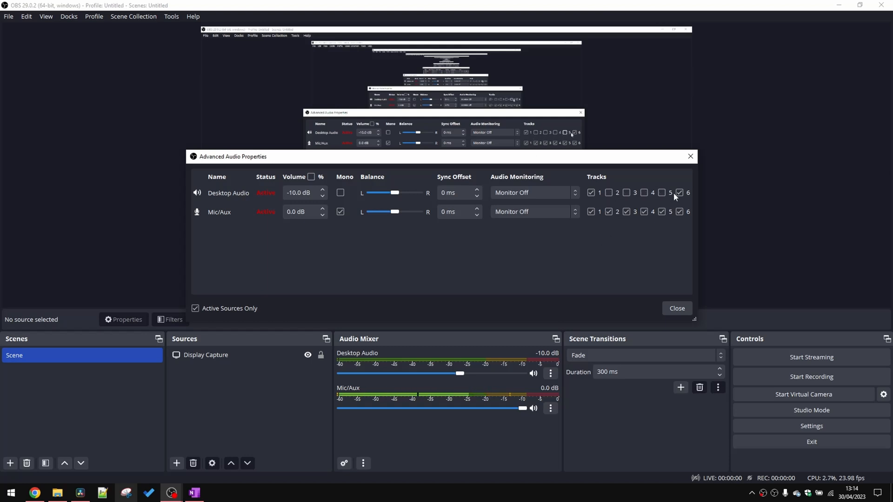
click(679, 193)
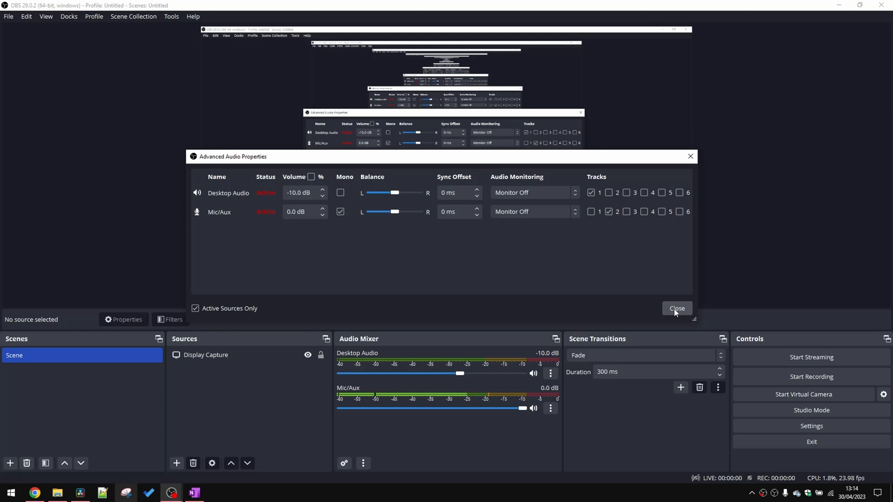
click(677, 308)
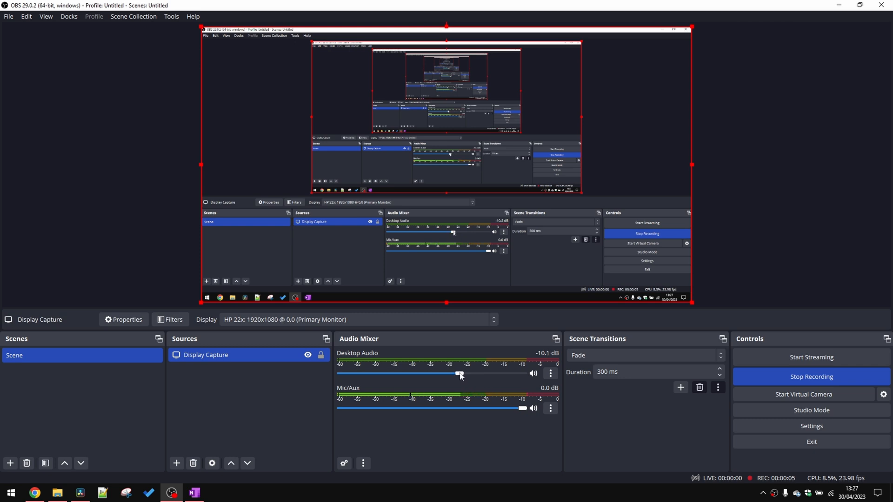
Step: Raise the Desktop Audio fader for the new two-track test recording
drag(459, 374, 518, 374)
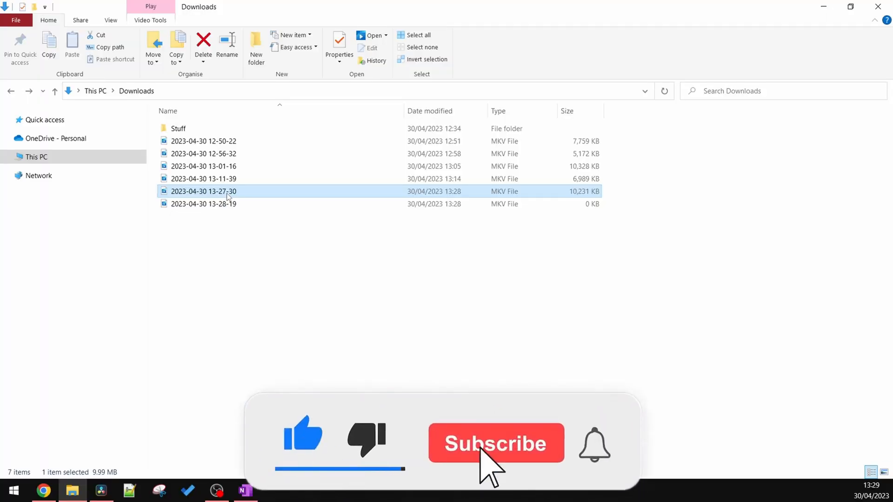
click(497, 444)
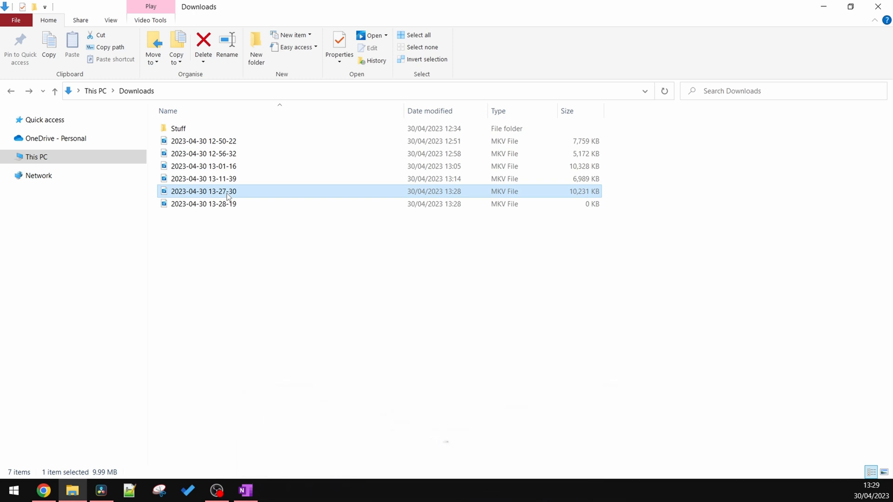
drag(203, 192, 311, 288)
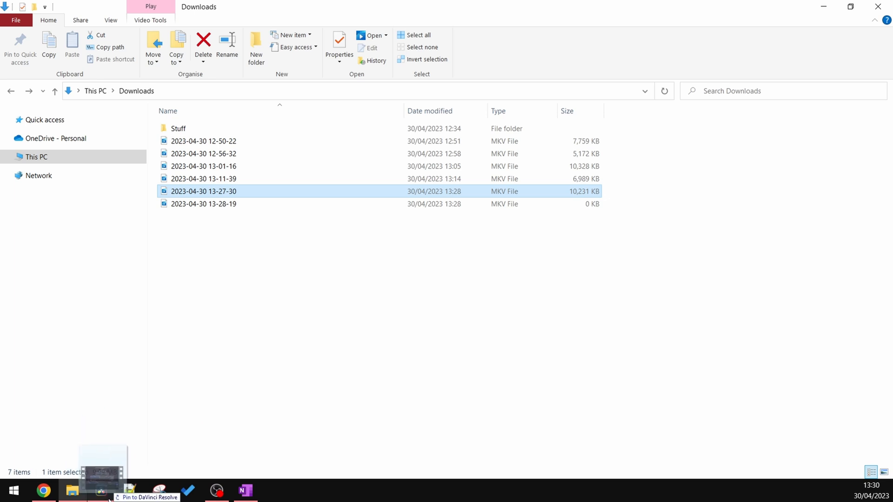
click(97, 491)
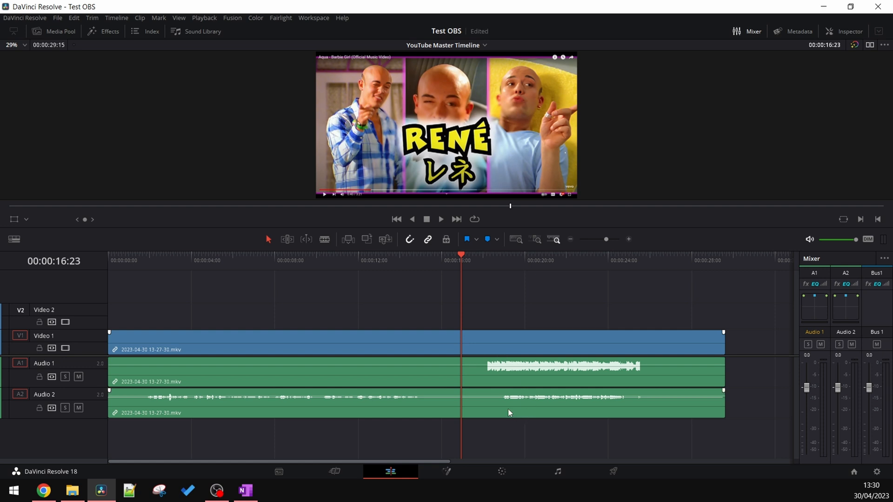
Step: Play the clip from the desktop-sound start and pull the Audio 1 fader down to -16 dB
click(489, 260)
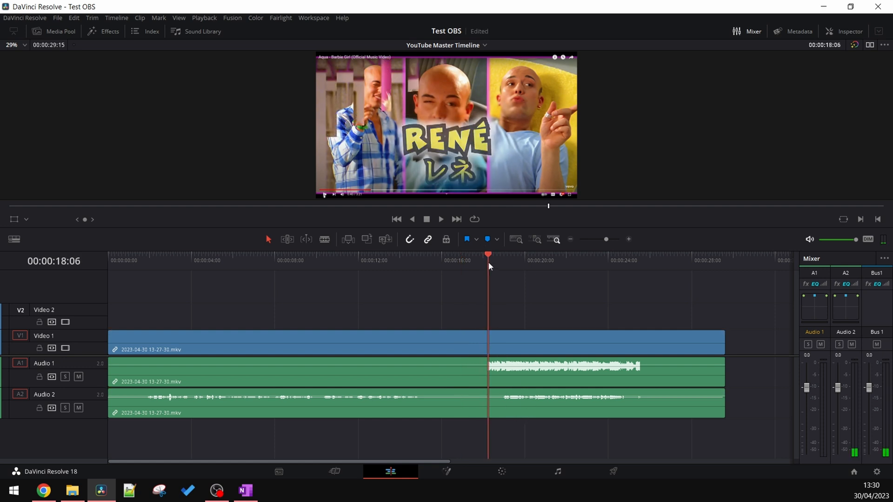
click(441, 219)
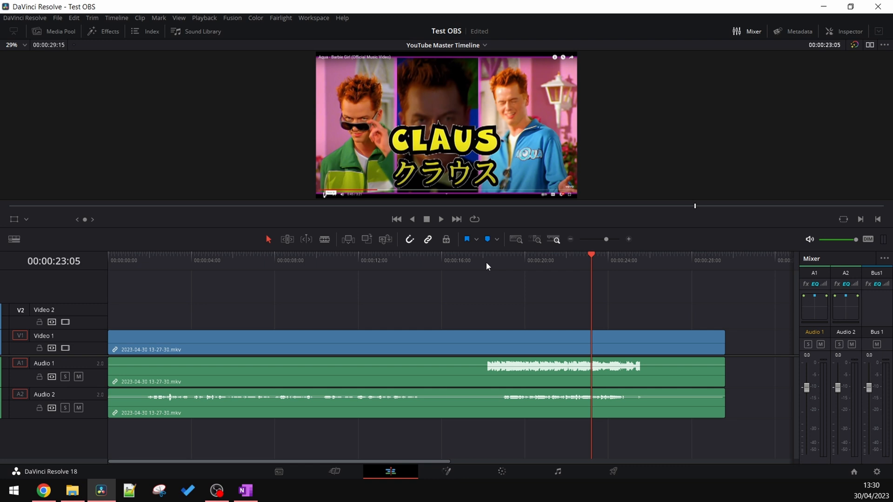
mouse_move(490, 273)
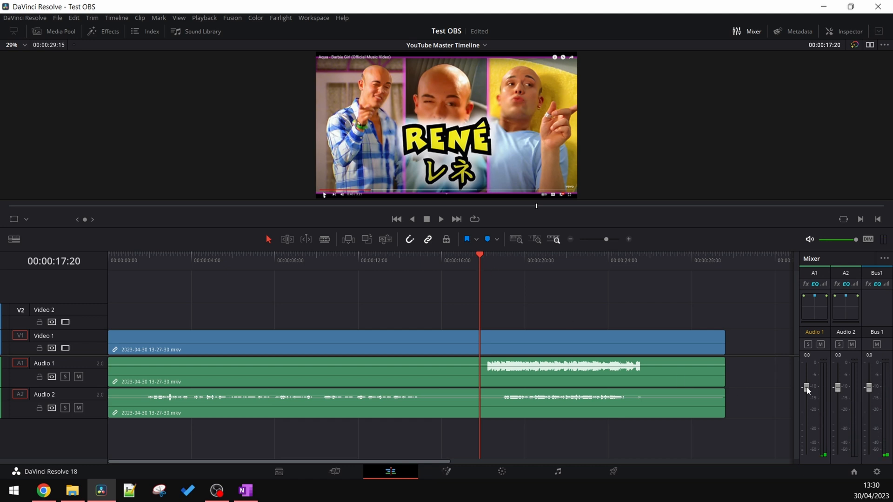
drag(808, 389, 808, 417)
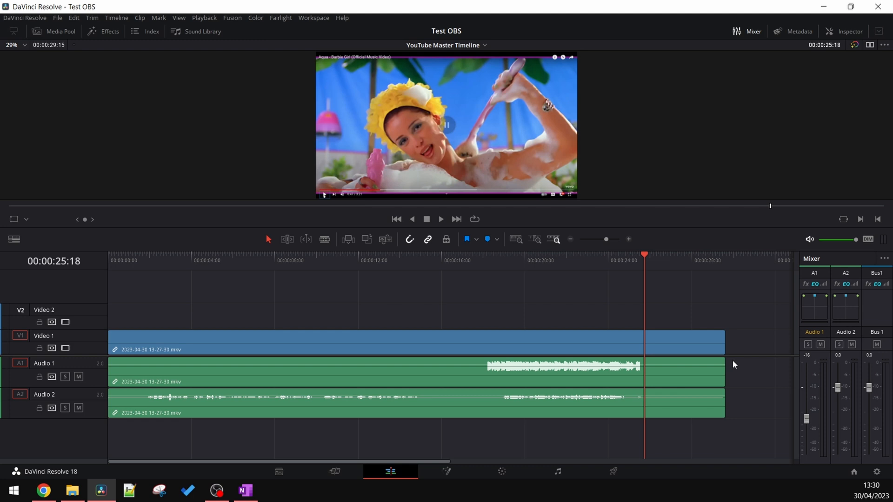
mouse_move(761, 150)
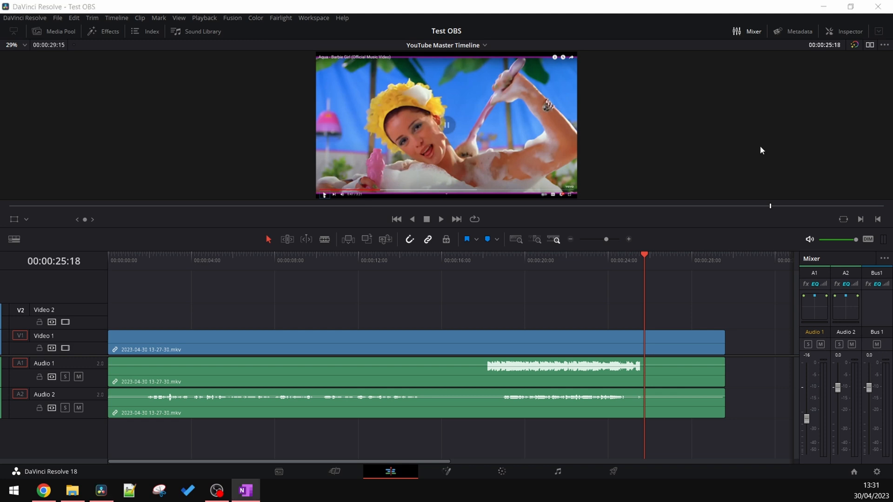